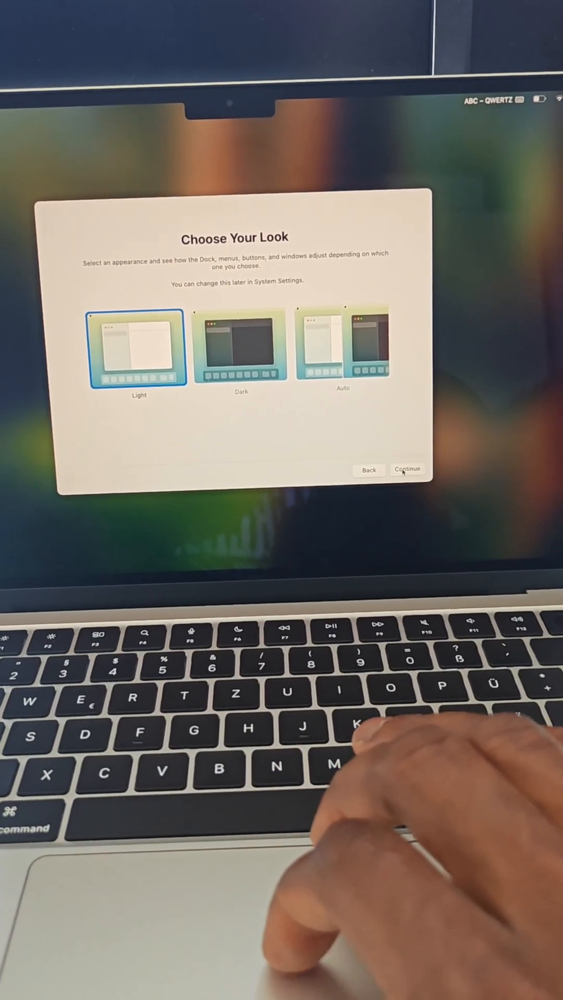
# - Confirm the Light appearance on Choose Your Look to reach Welcome to Mac
pyautogui.click(407, 469)
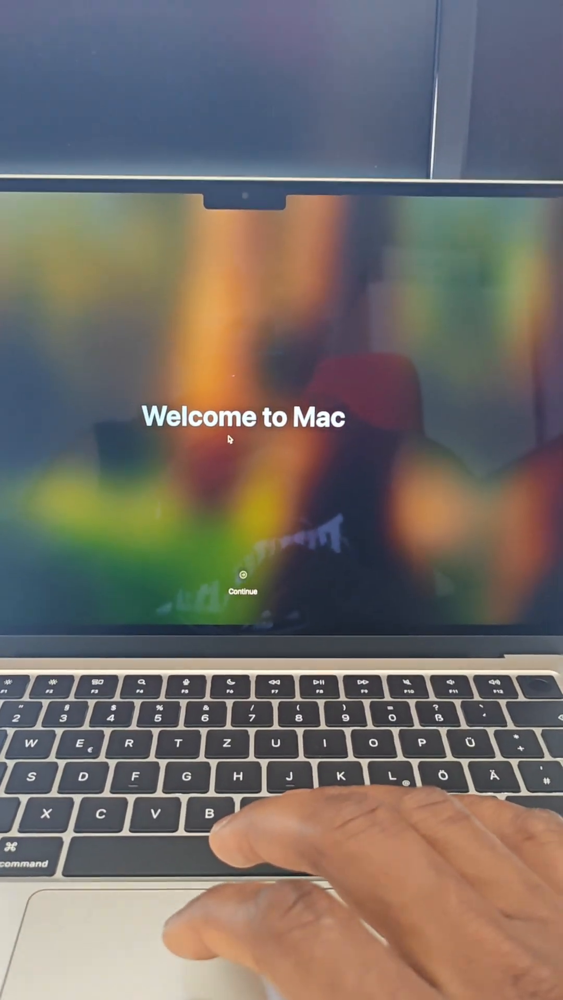